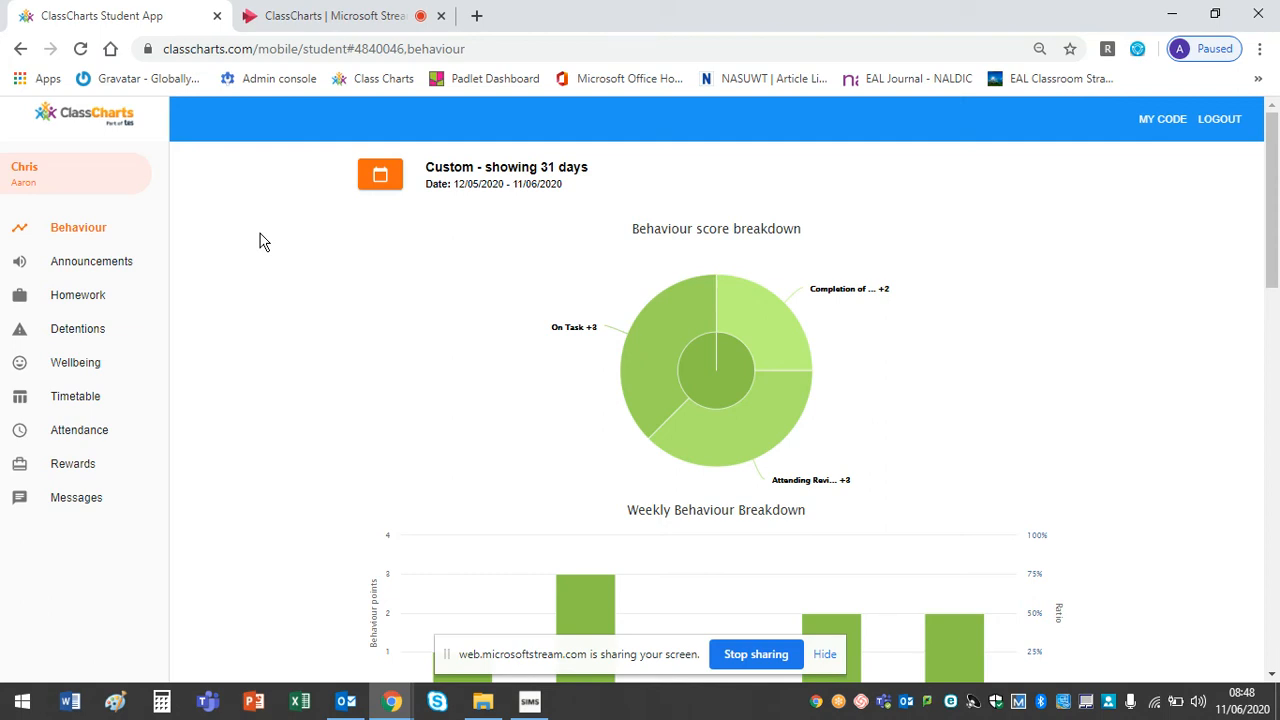
{"action": "mouse_move", "coordinate": [130, 328]}
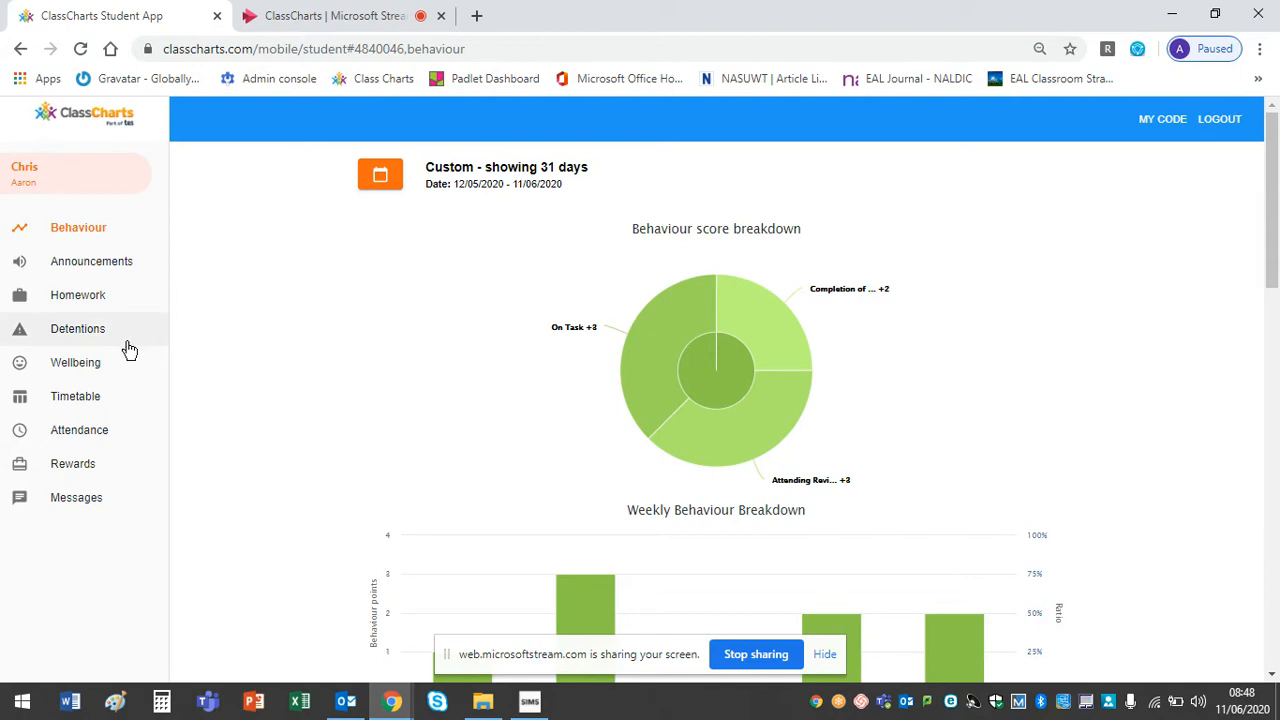
Step: Go to the Homework list and select the 'Romeo and Juliet questions' to-do card
{"action": "left_click", "coordinate": [78, 294]}
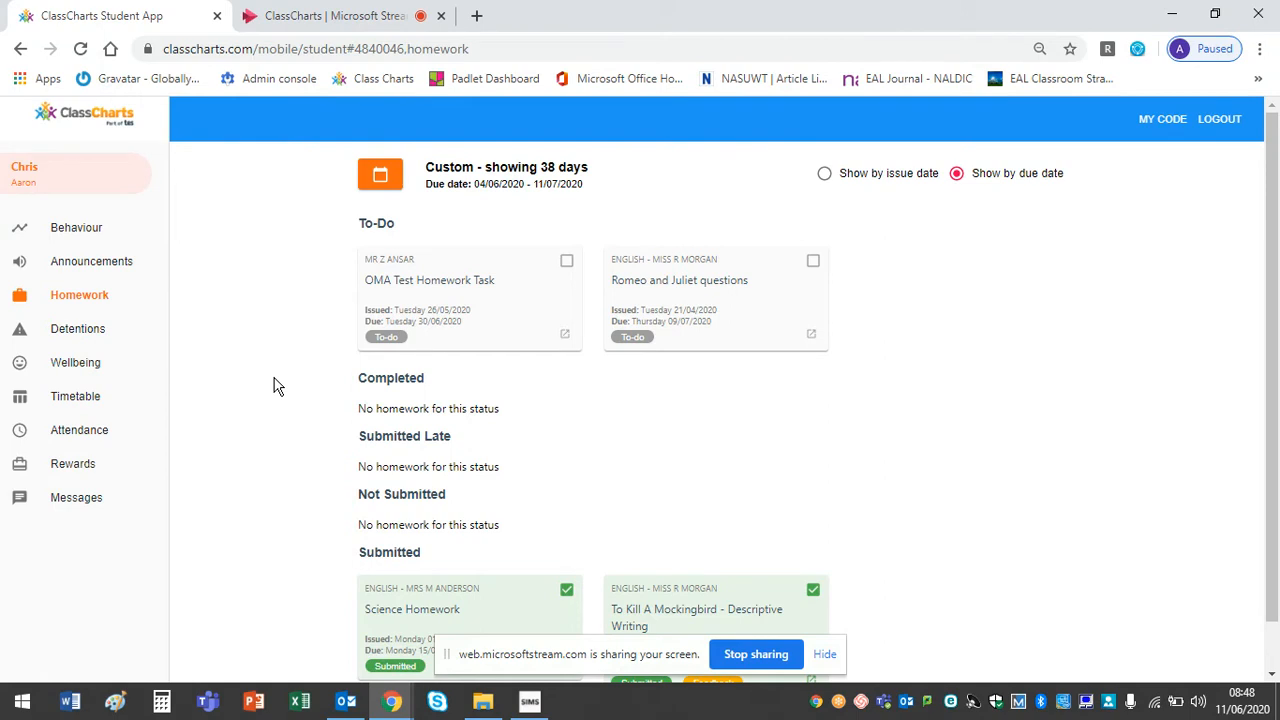
{"action": "mouse_move", "coordinate": [713, 314]}
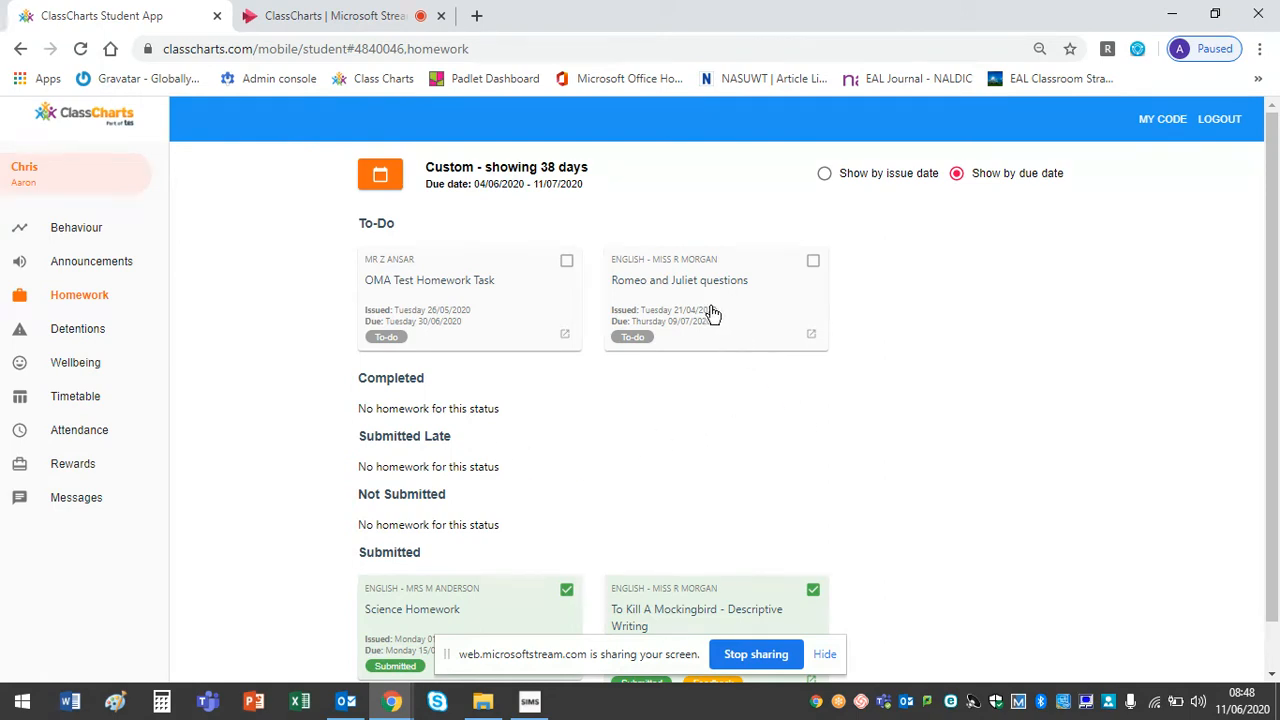
{"action": "mouse_move", "coordinate": [740, 302]}
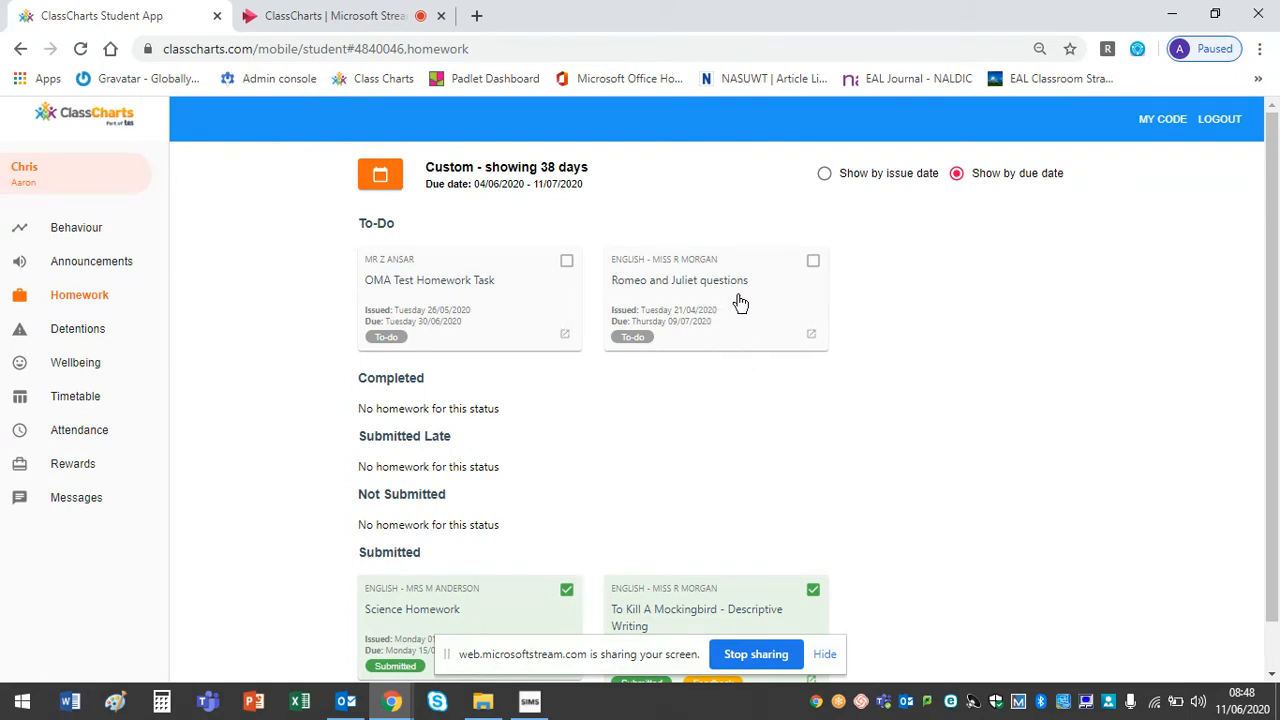
{"action": "mouse_move", "coordinate": [640, 305]}
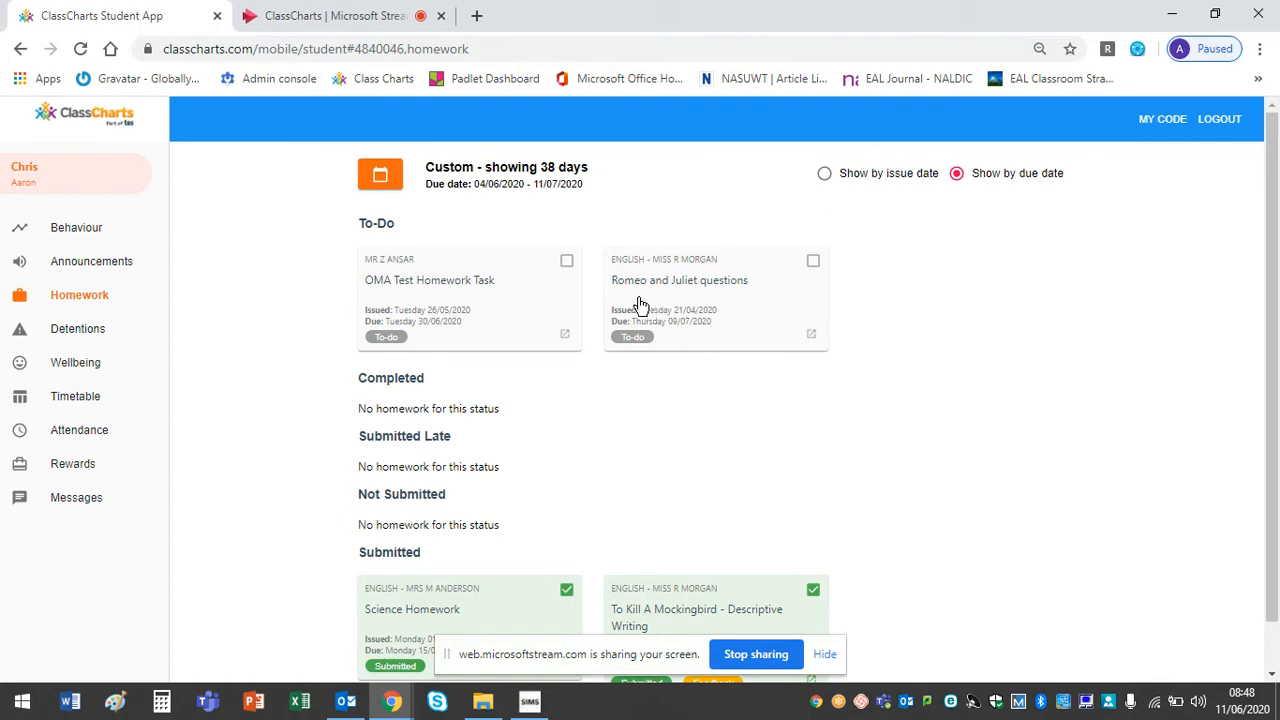
{"action": "mouse_move", "coordinate": [742, 302]}
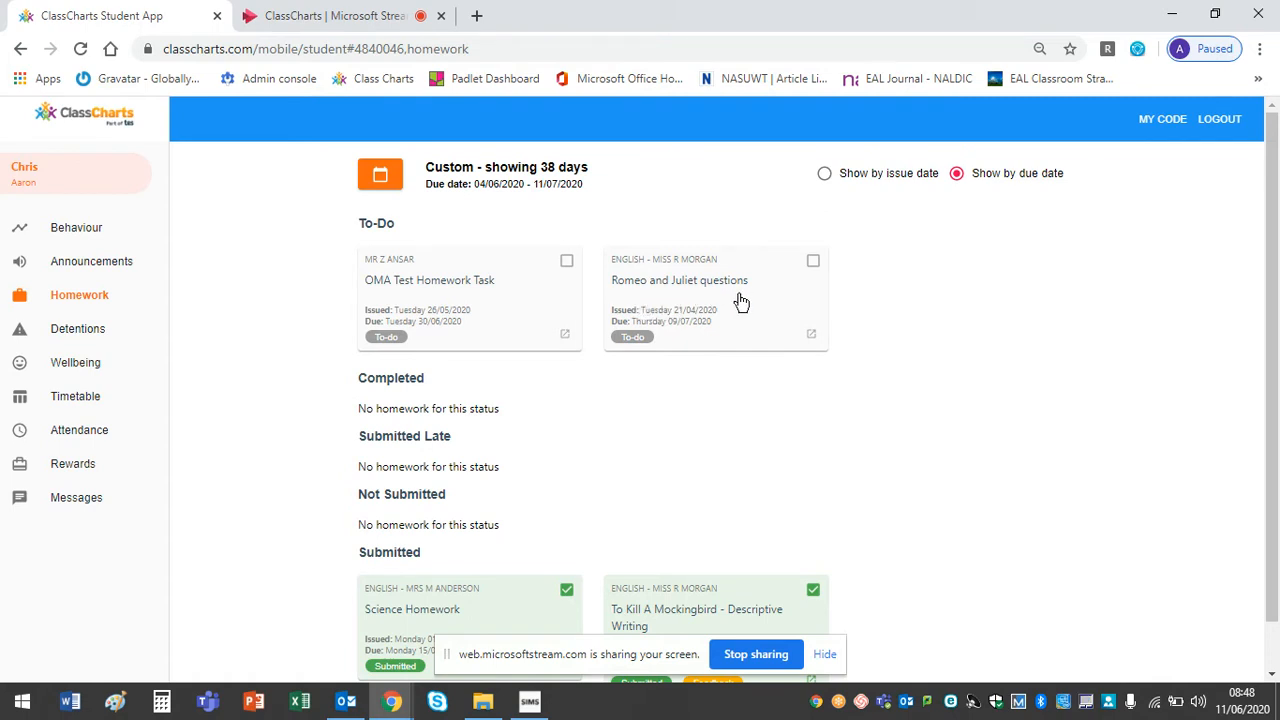
{"action": "left_click", "coordinate": [679, 280]}
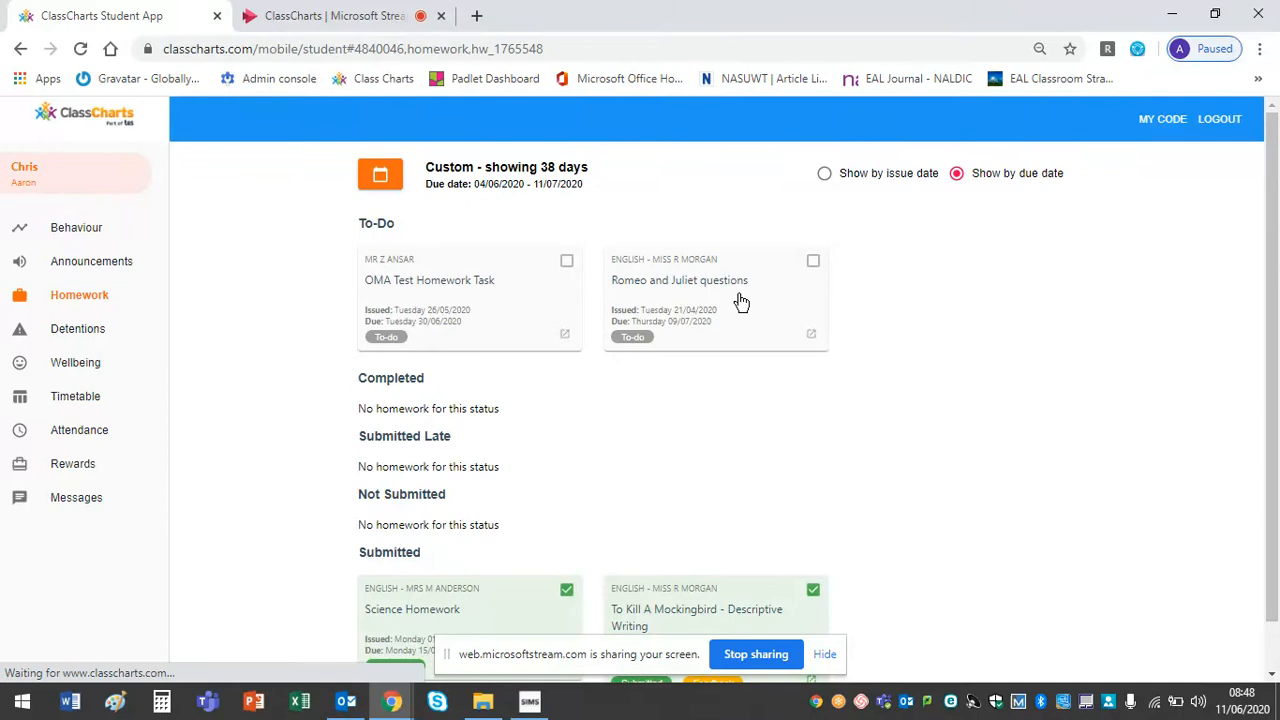
Step: Open the Romeo and Juliet questions details and scroll down to its attachments
{"action": "left_click", "coordinate": [679, 280]}
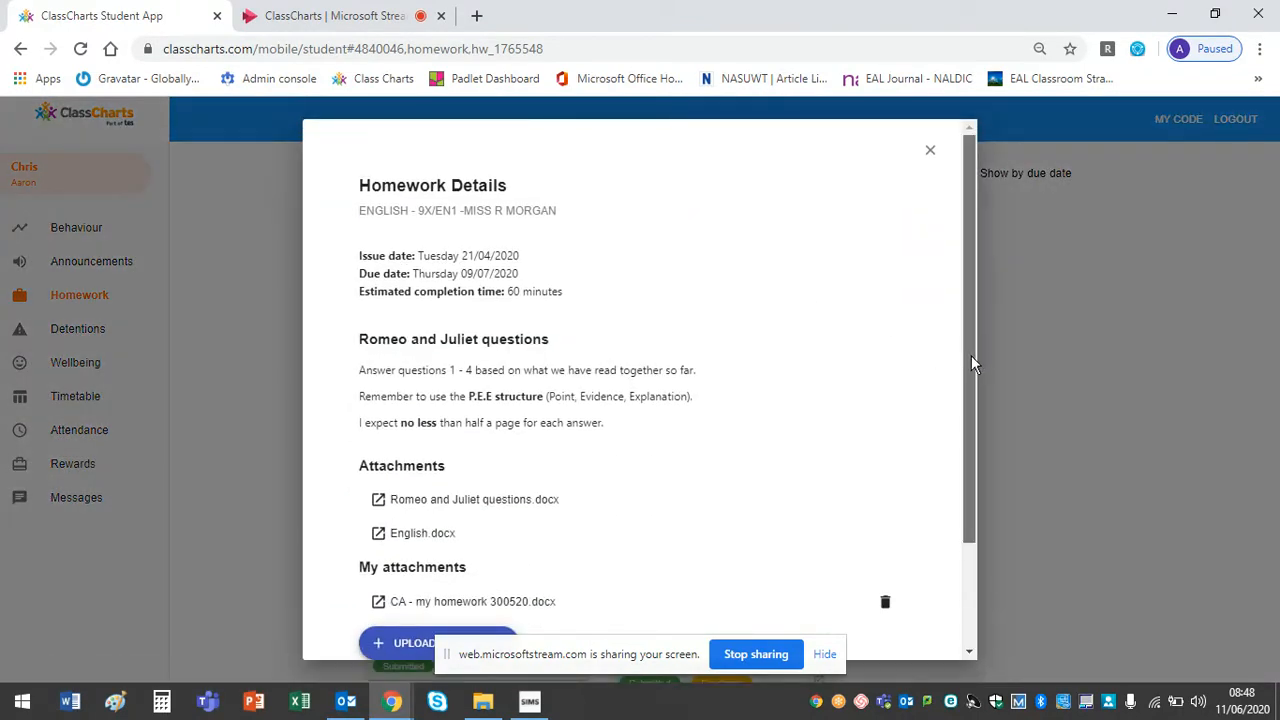
{"action": "scroll", "scroll_direction": "down", "scroll_amount": 3}
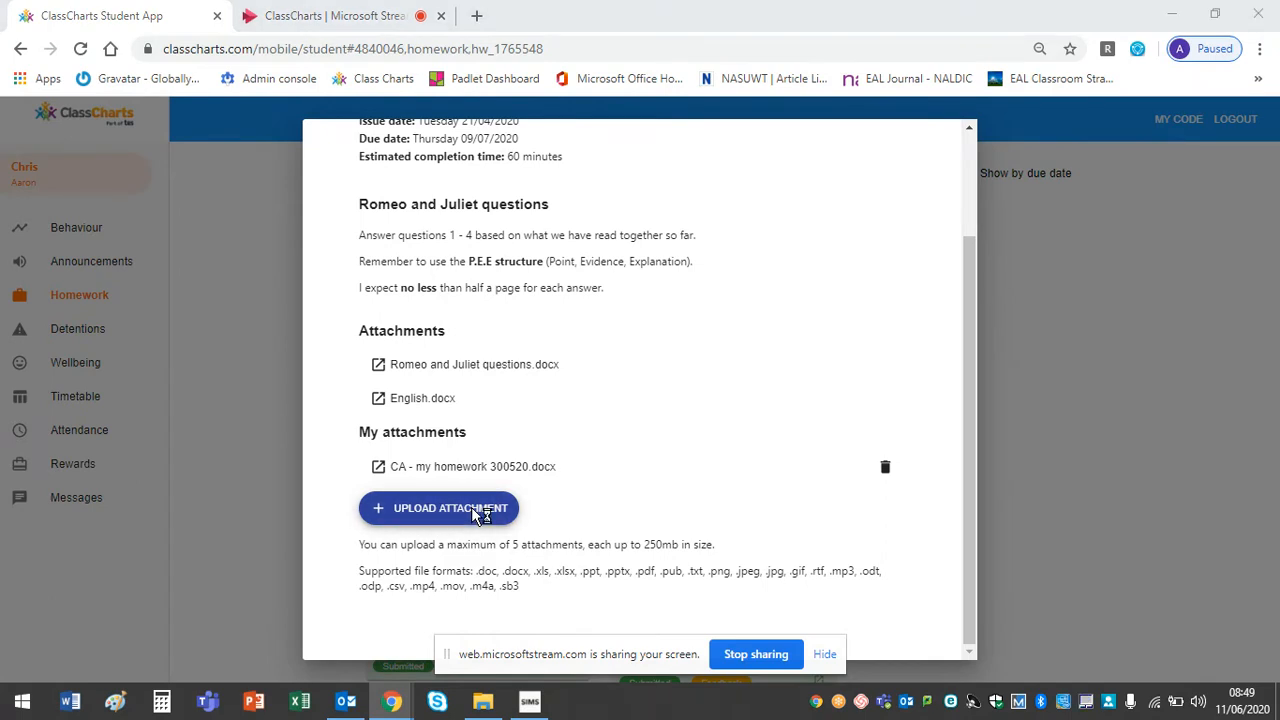
Step: Upload 'CA - my homework 300520' from the School Work folder as an attachment
{"action": "left_click", "coordinate": [438, 508]}
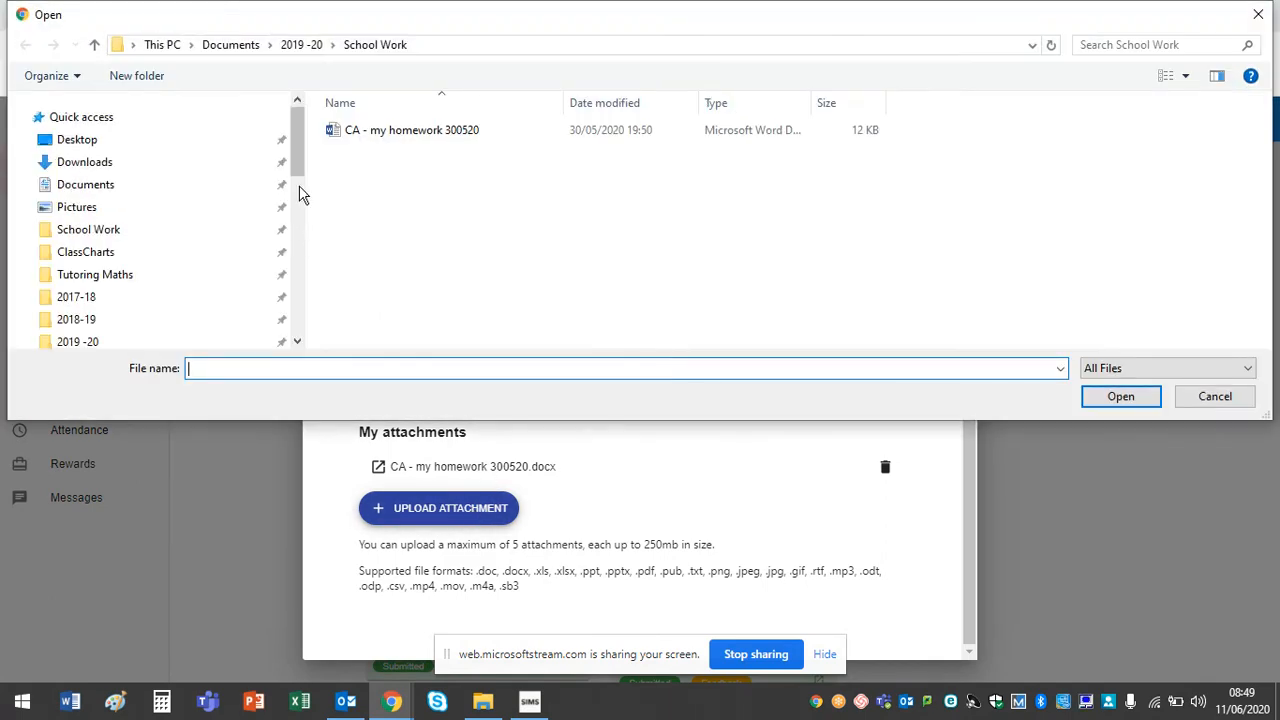
{"action": "left_click", "coordinate": [88, 229]}
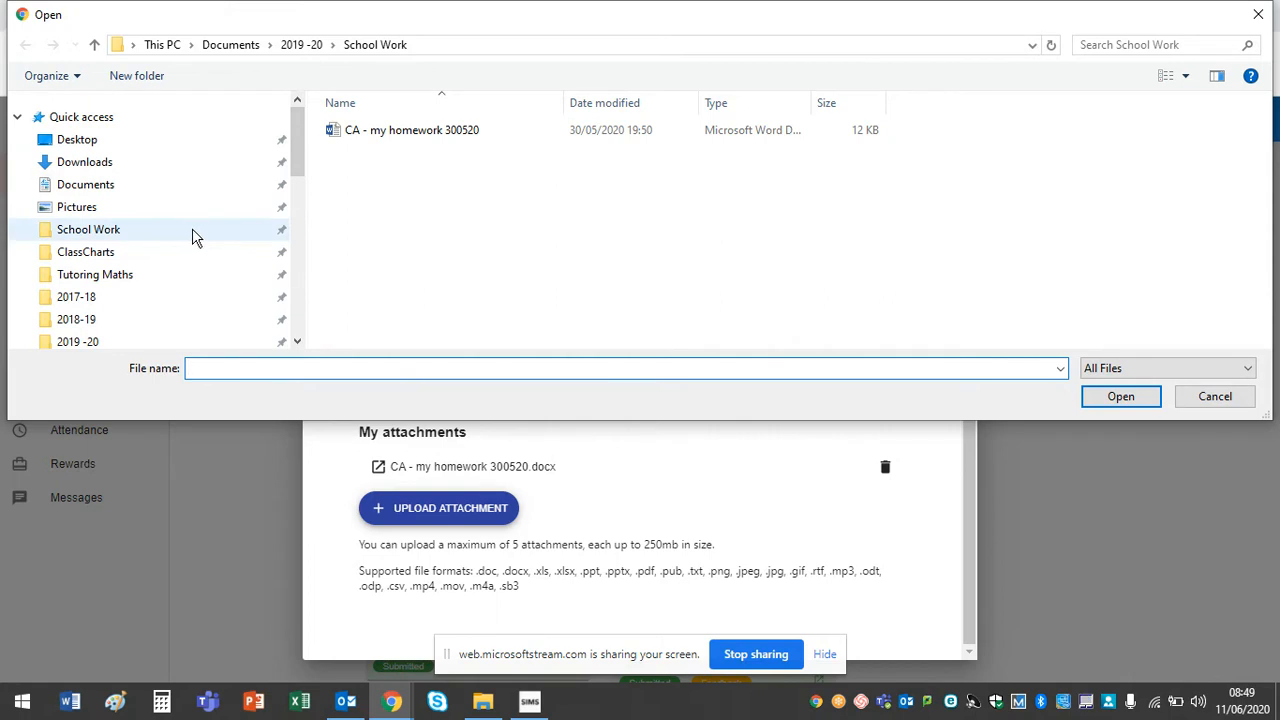
{"action": "left_click", "coordinate": [167, 237]}
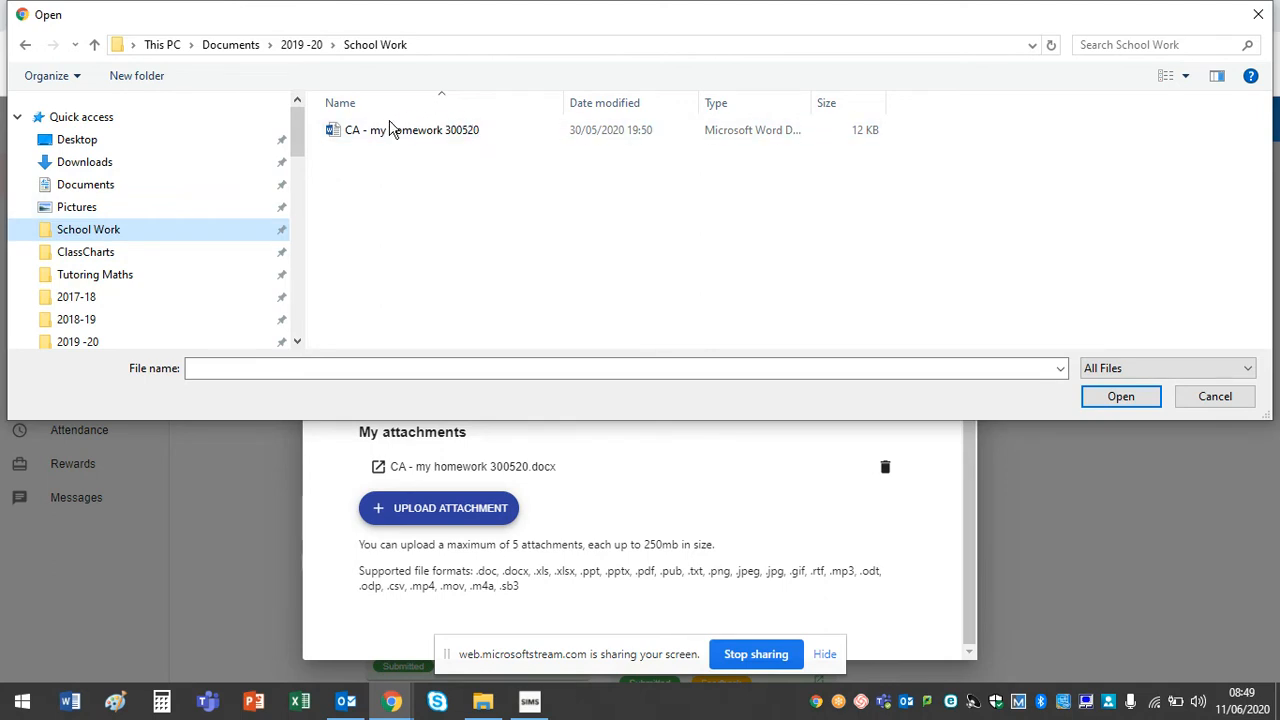
{"action": "left_click", "coordinate": [410, 130]}
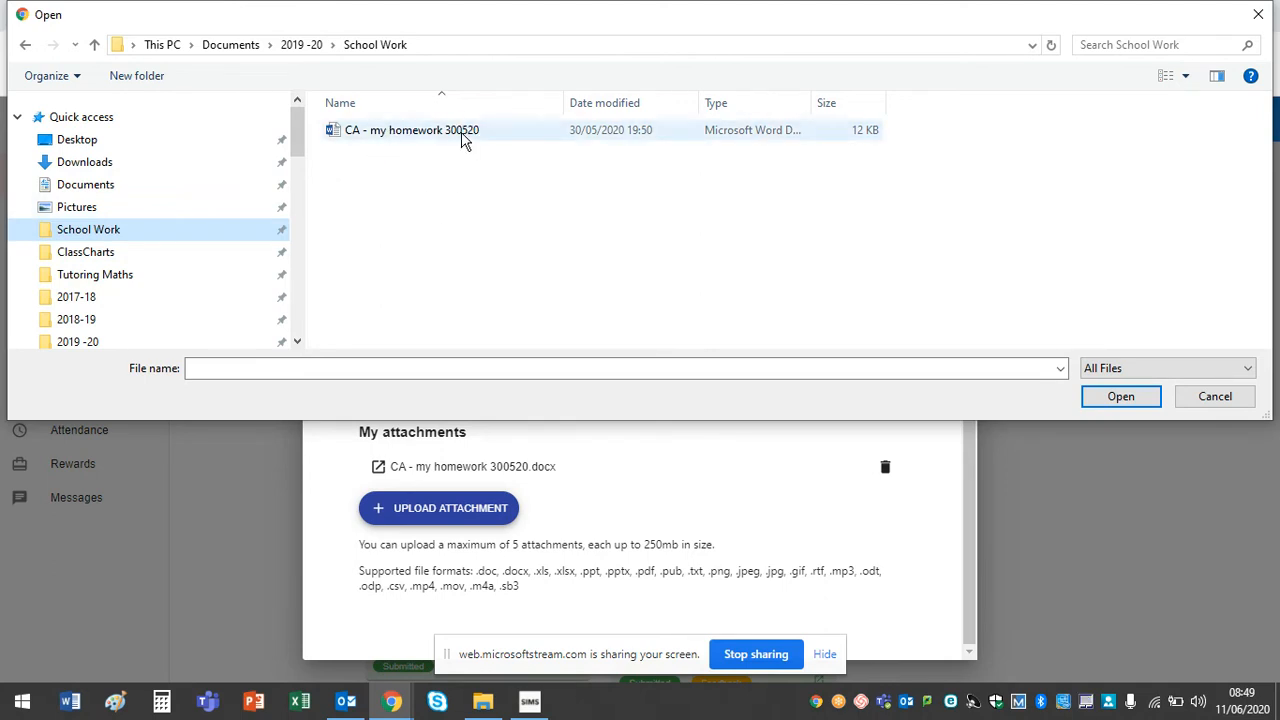
{"action": "left_click", "coordinate": [411, 130]}
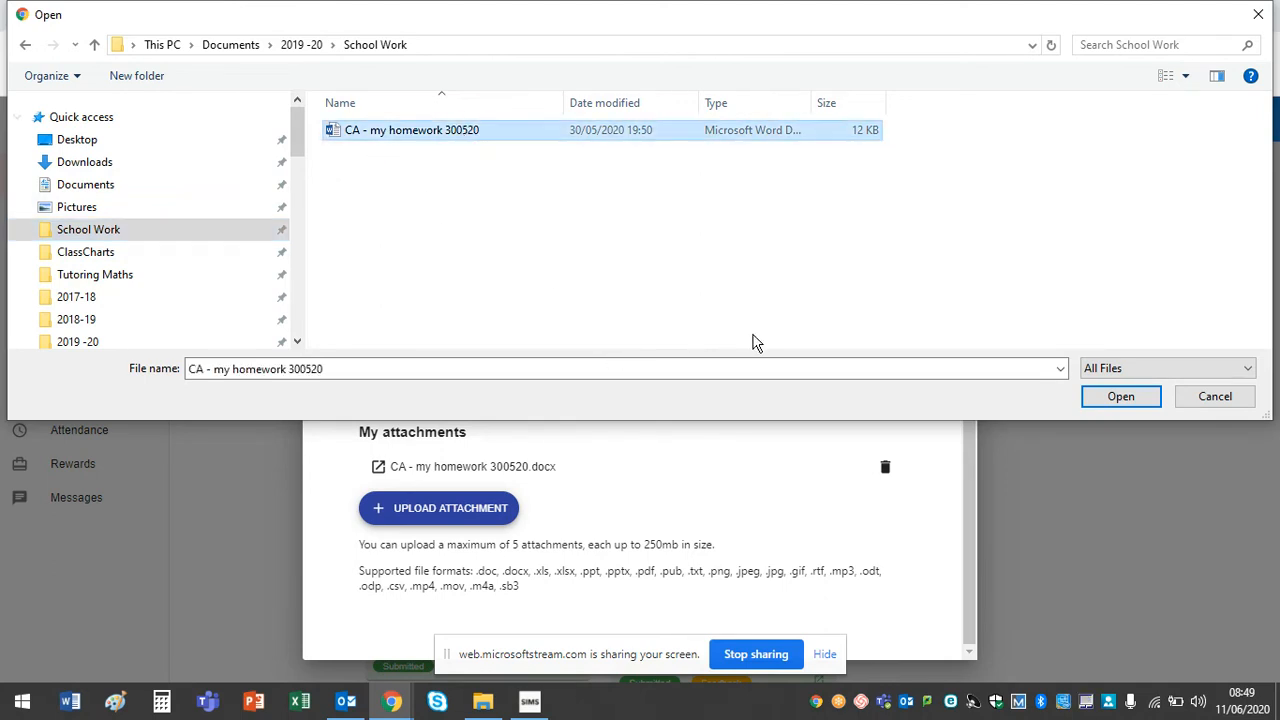
{"action": "scroll", "scroll_direction": "down", "scroll_amount": 3}
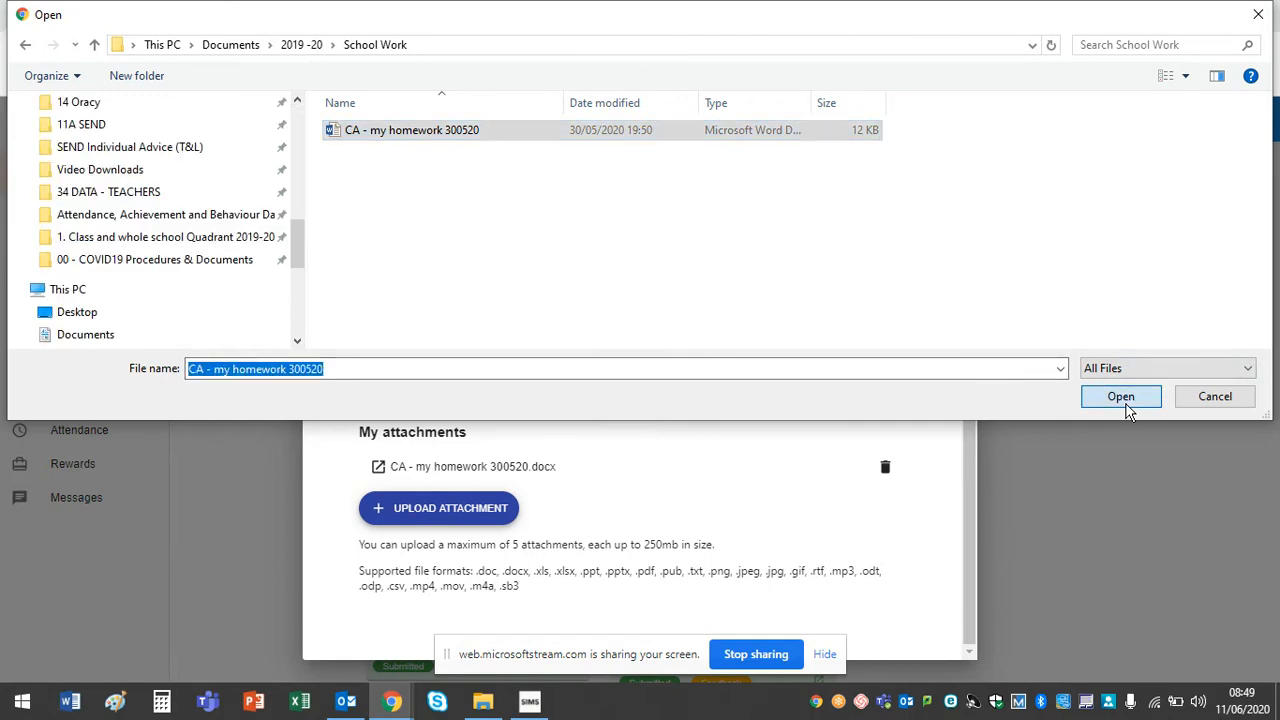
{"action": "left_click", "coordinate": [1120, 396]}
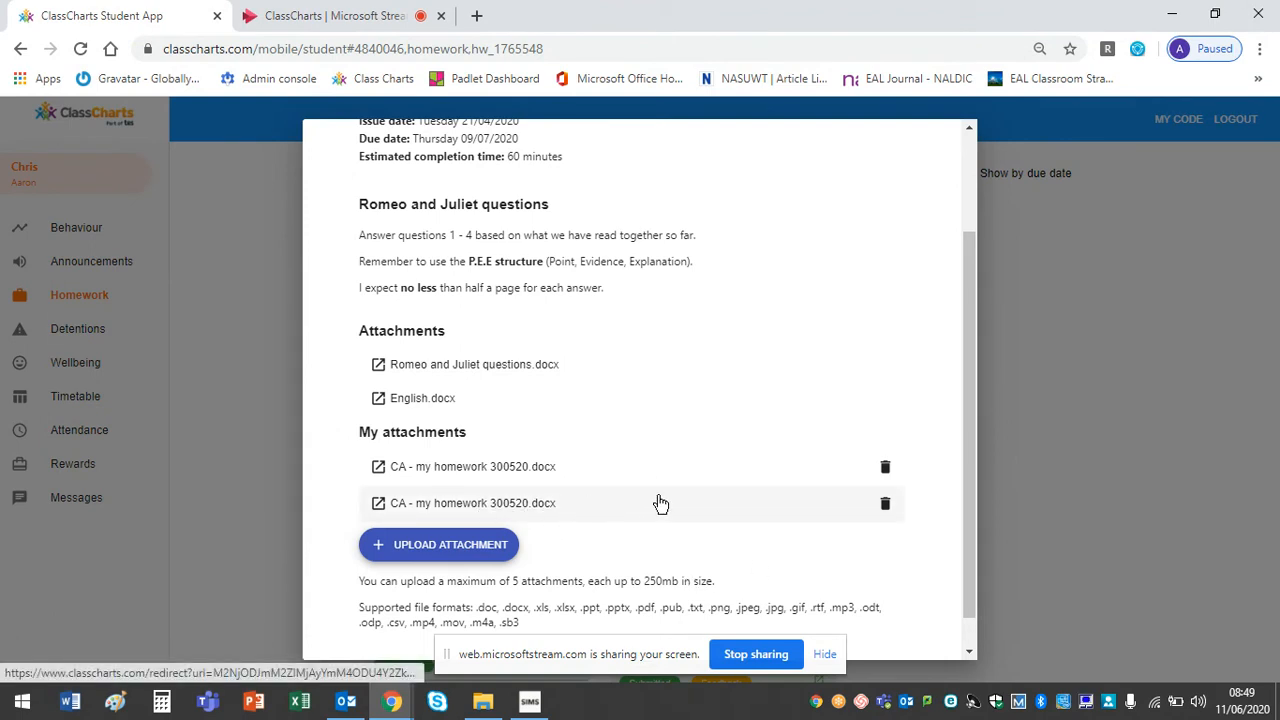
{"action": "mouse_move", "coordinate": [881, 503]}
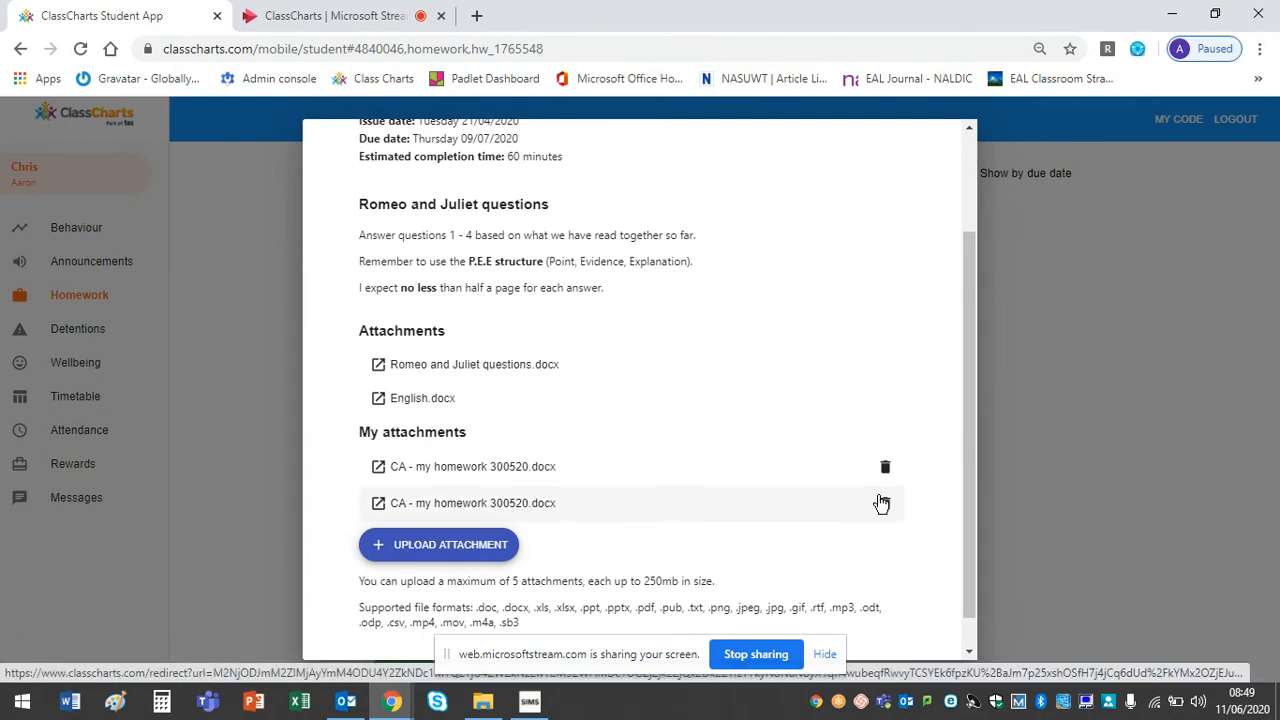
{"action": "mouse_move", "coordinate": [909, 548]}
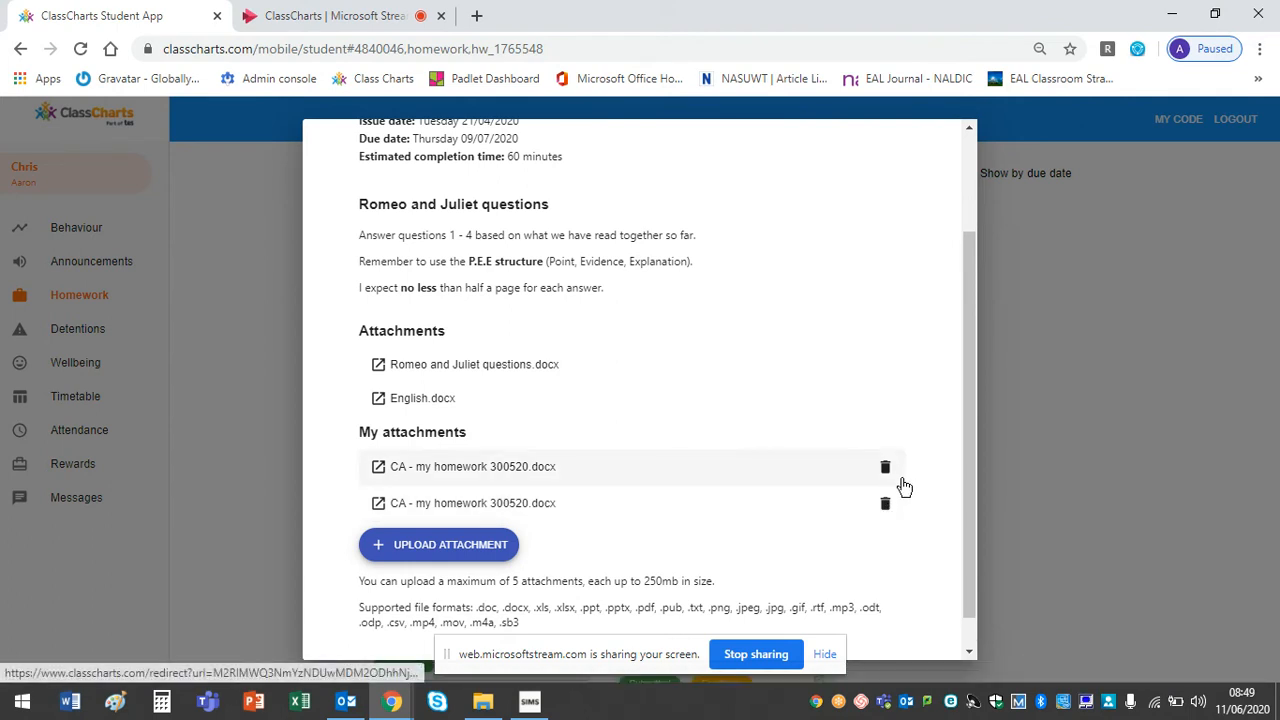
{"action": "mouse_move", "coordinate": [870, 447]}
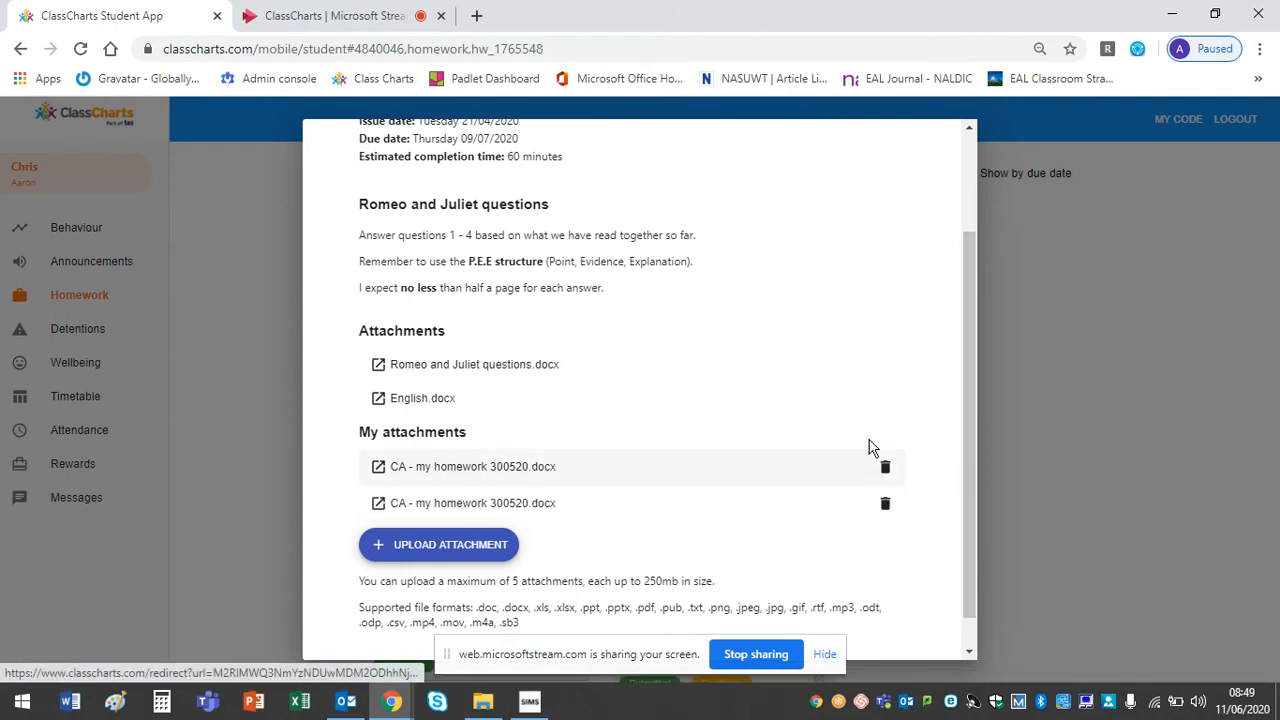
{"action": "mouse_move", "coordinate": [919, 527]}
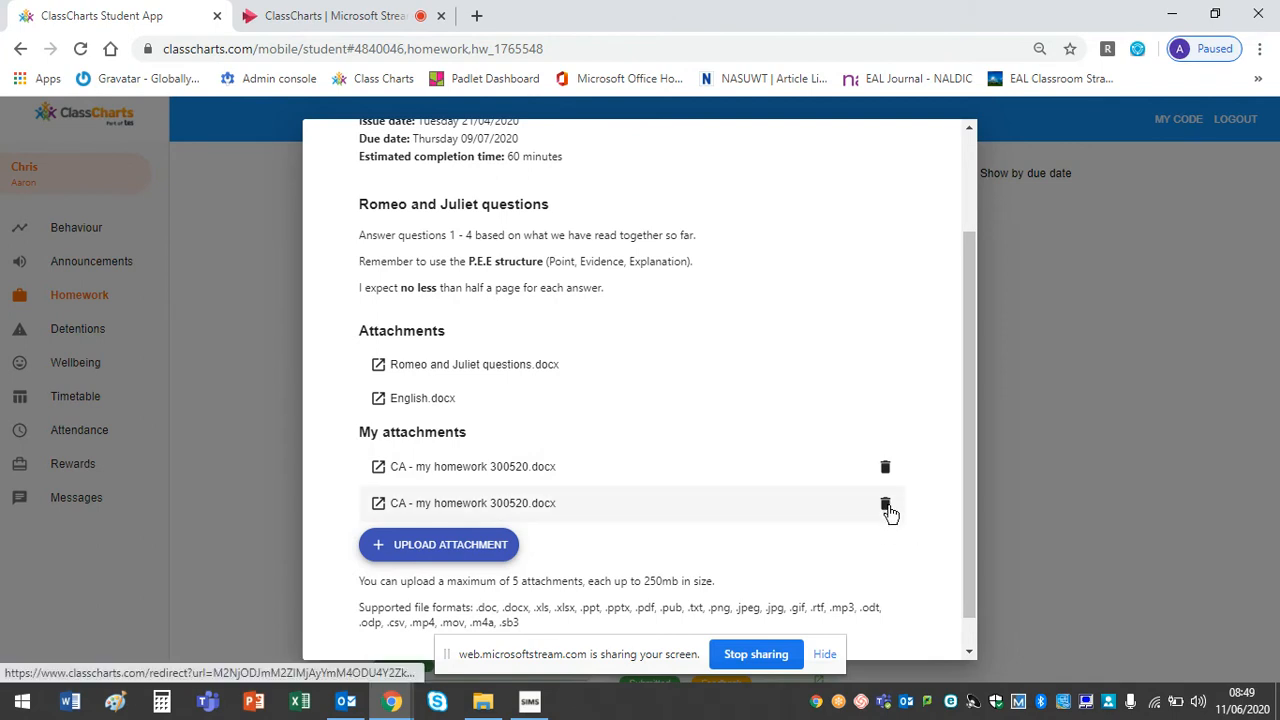
Step: Delete the second 'CA - my homework 300520' attachment and confirm with YES
{"action": "left_click", "coordinate": [884, 503]}
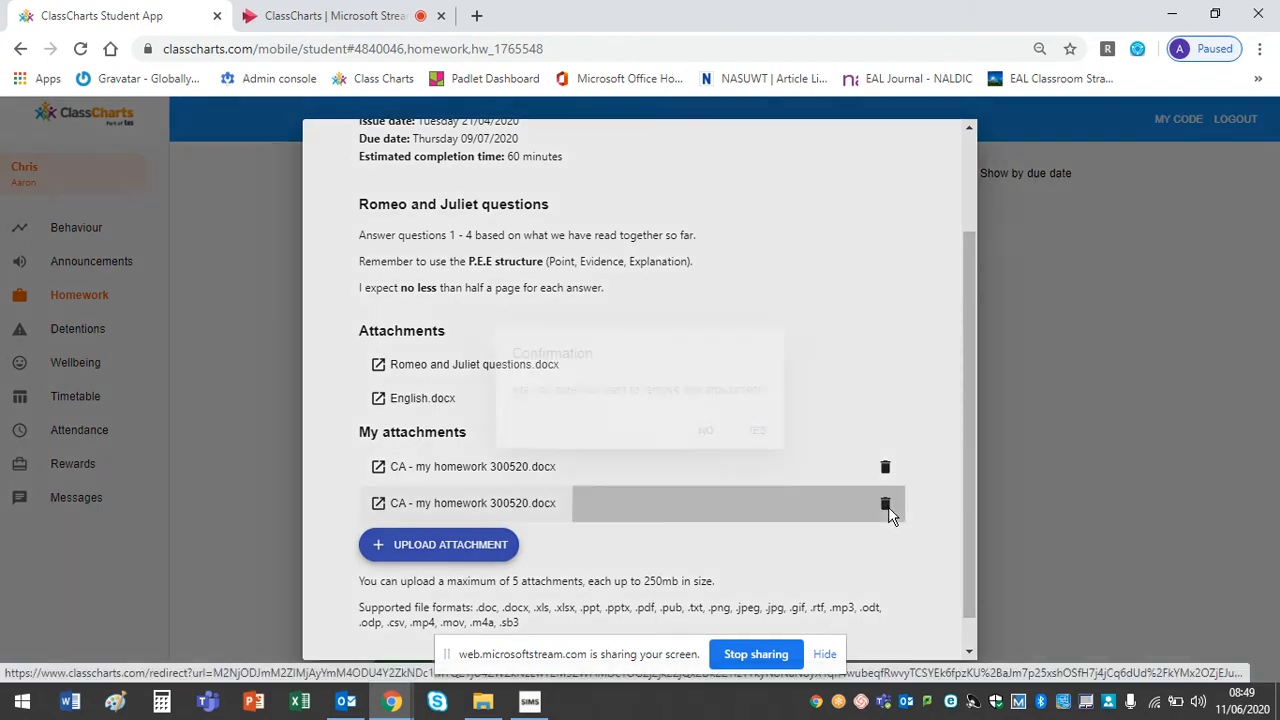
{"action": "left_click", "coordinate": [884, 503]}
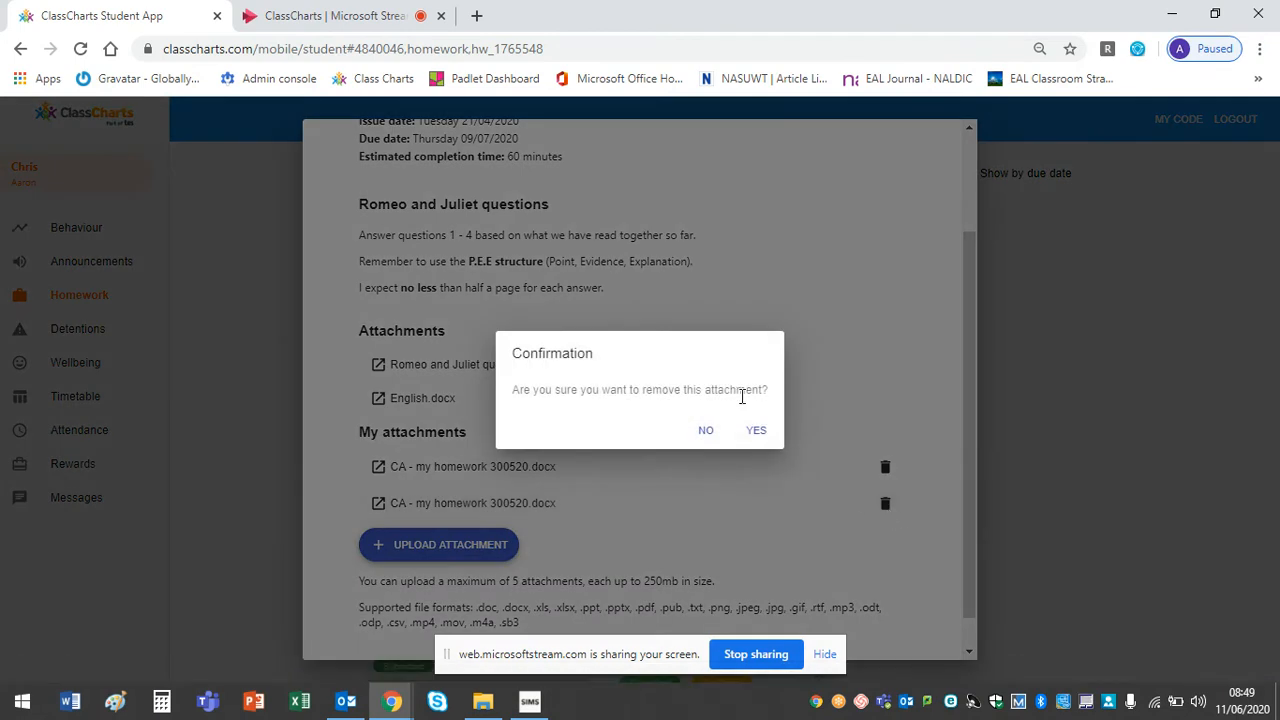
{"action": "mouse_move", "coordinate": [756, 430]}
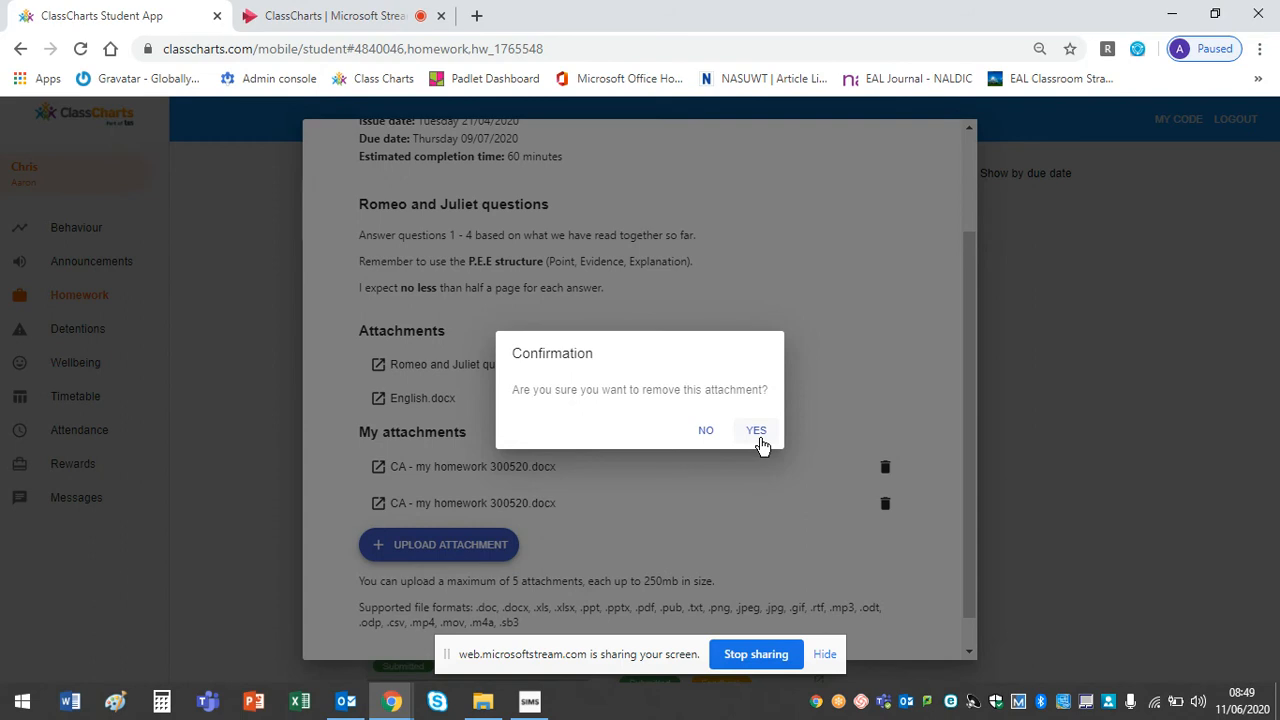
{"action": "left_click", "coordinate": [756, 430]}
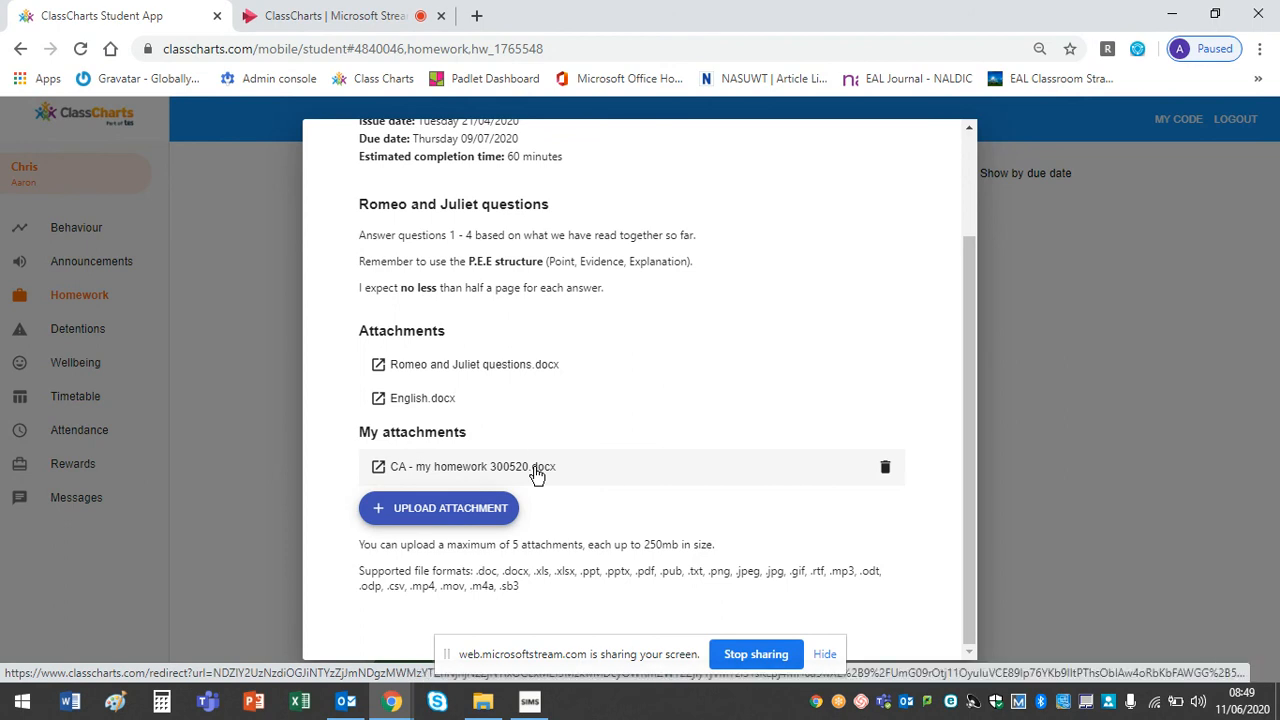
{"action": "mouse_move", "coordinate": [970, 424]}
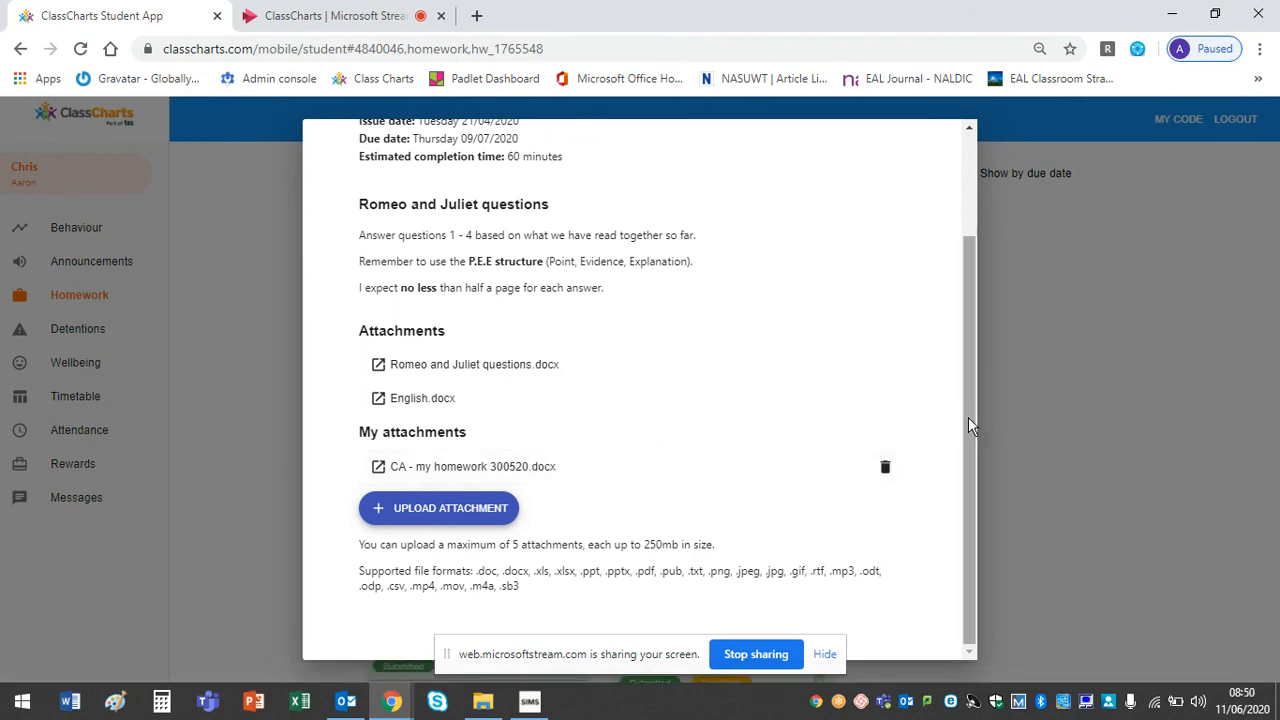